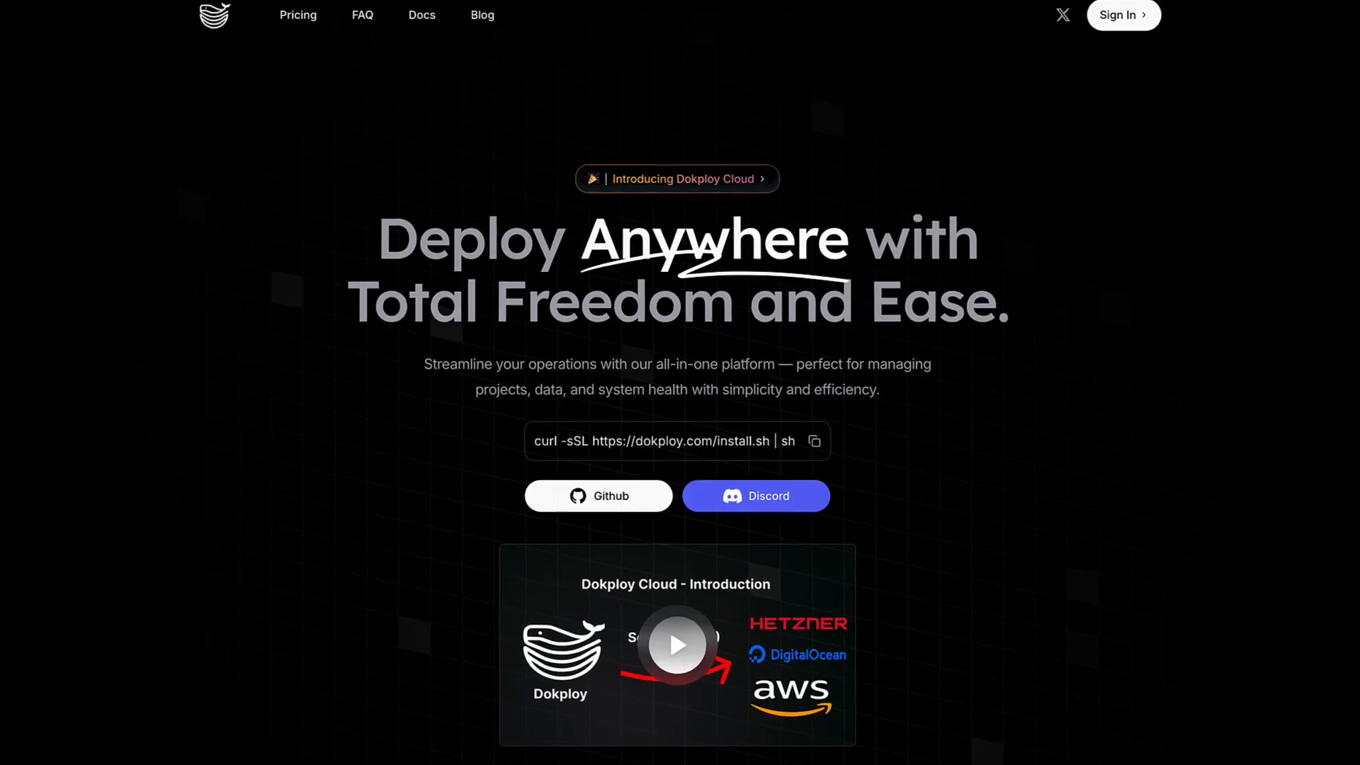
Switch from the Dokploy homepage to Coolify's one-click services catalogue
click(422, 14)
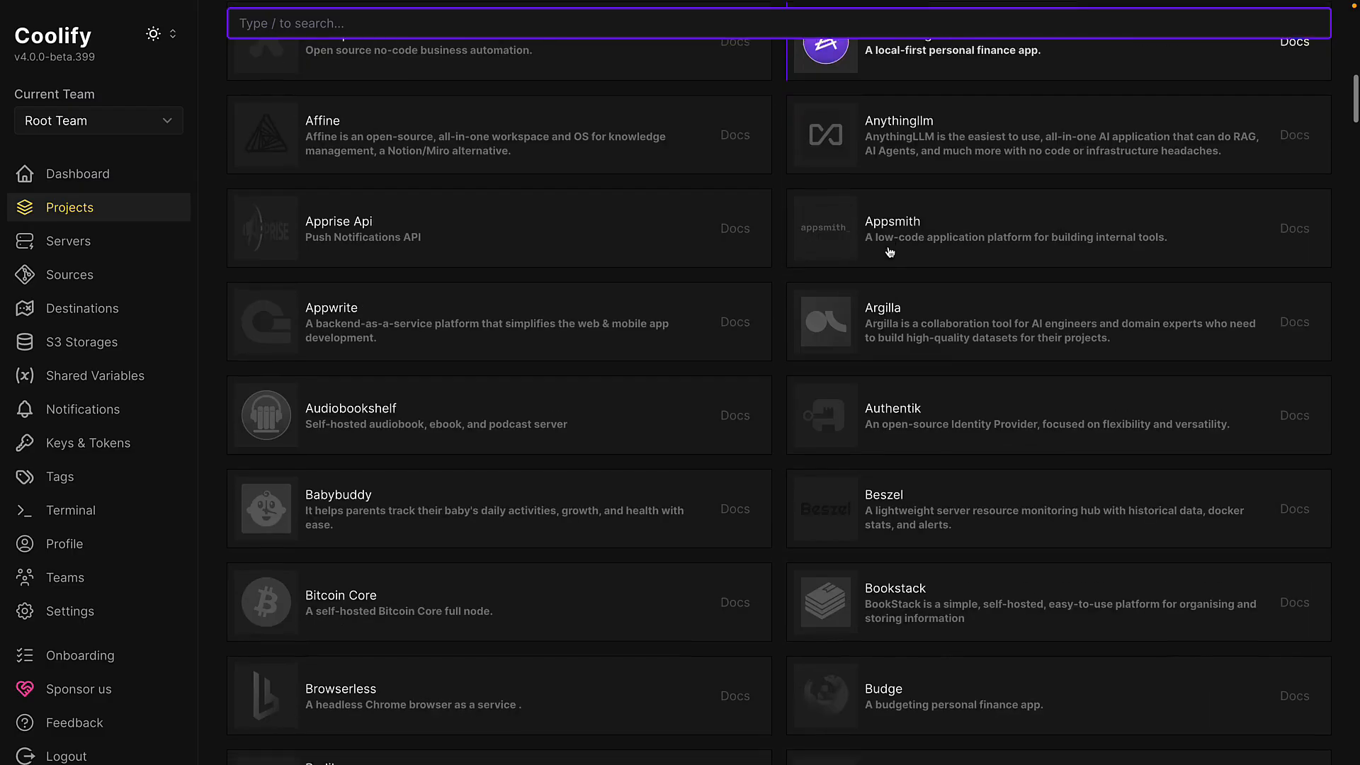
Show the Coolify dashboard with the calendar, eye-colour, test and ummami projects
scroll(down, 3)
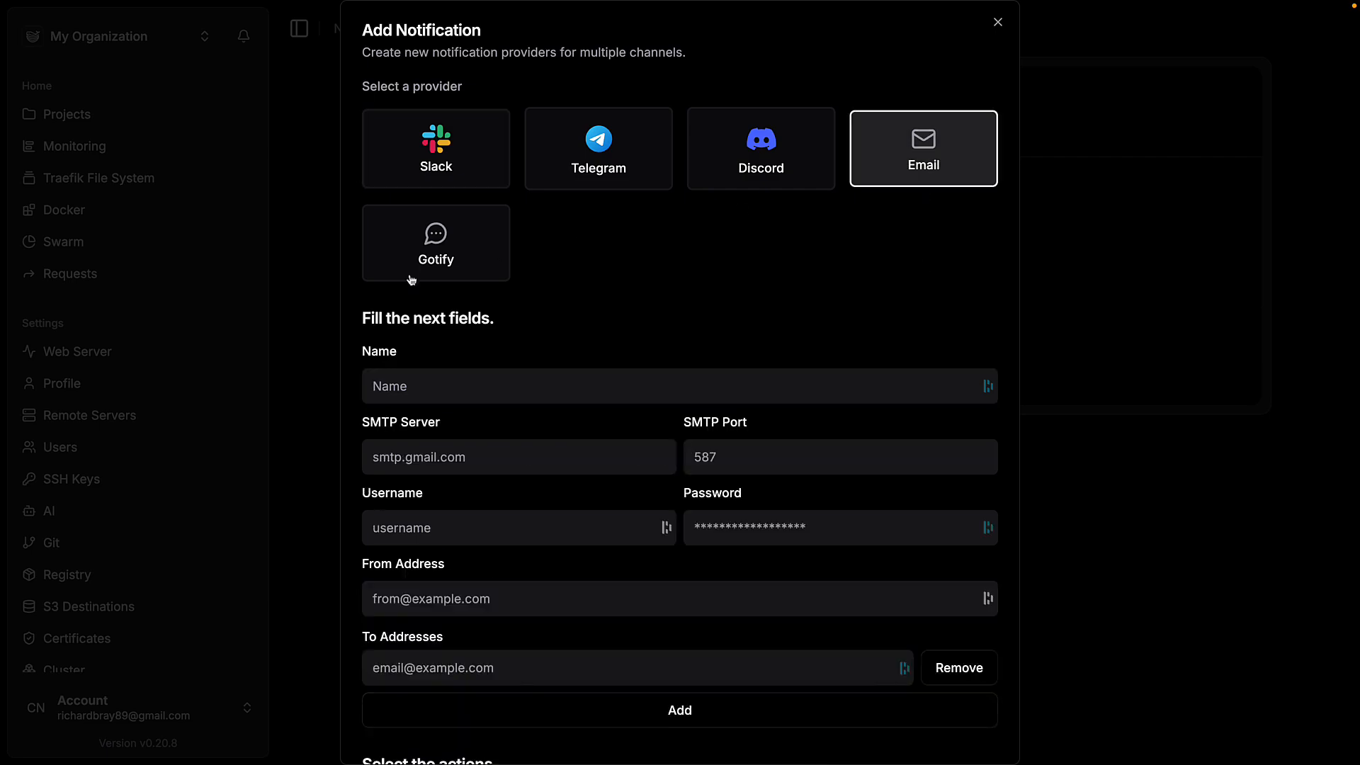
click(996, 22)
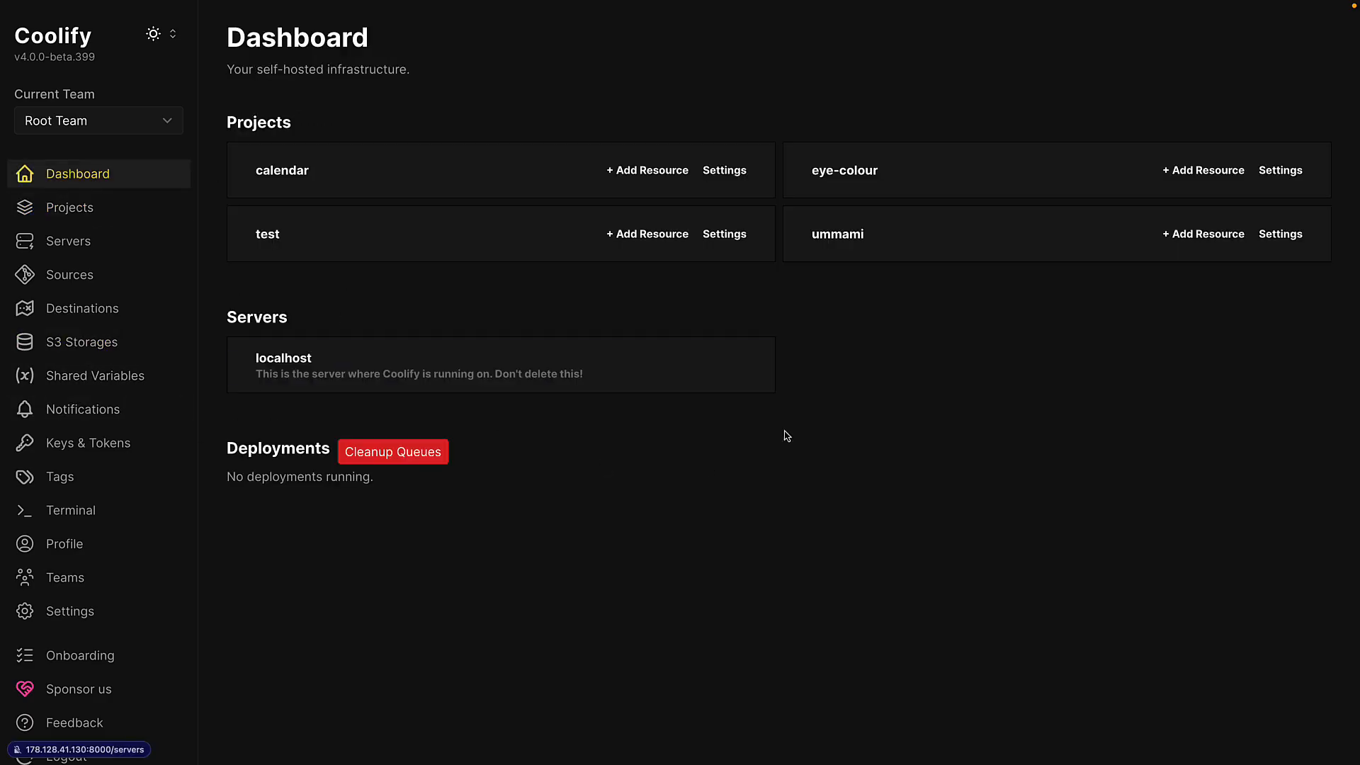
mouse_move(597, 187)
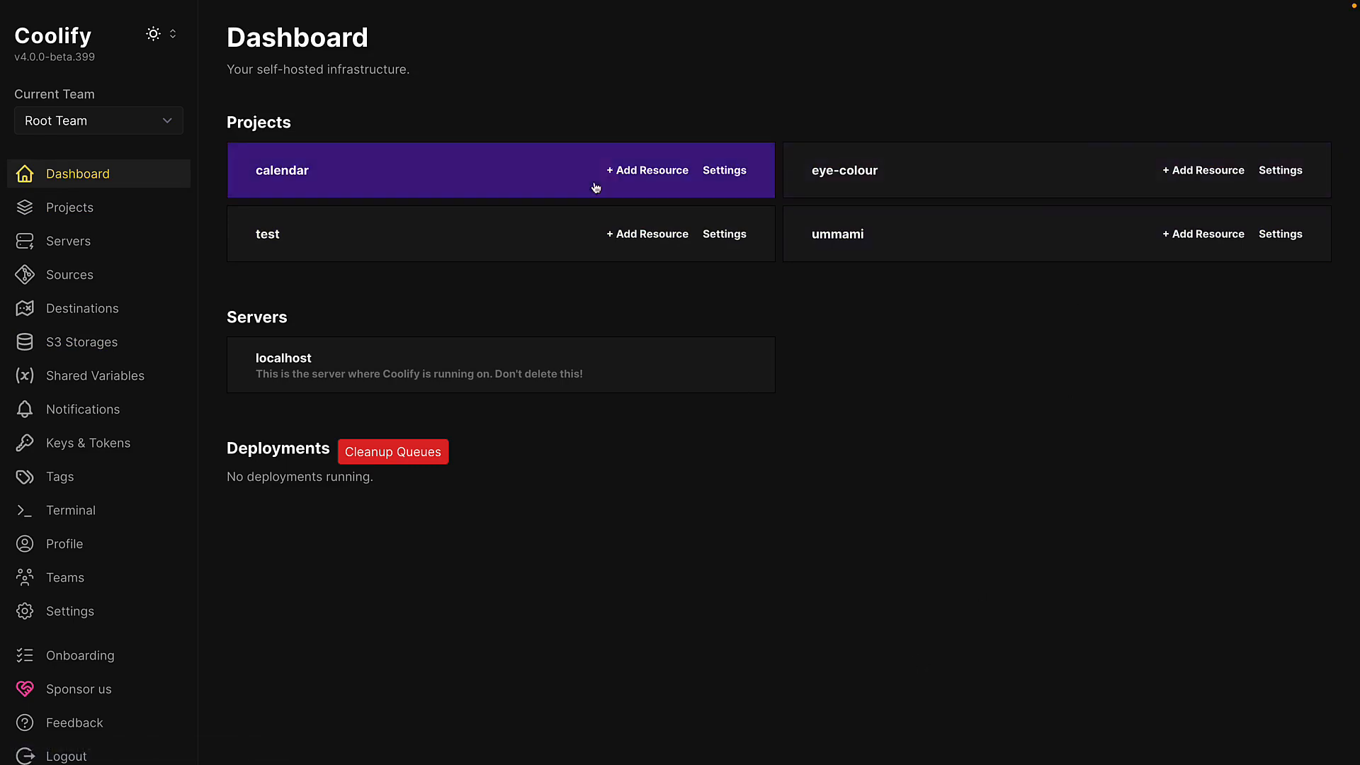
mouse_move(595, 477)
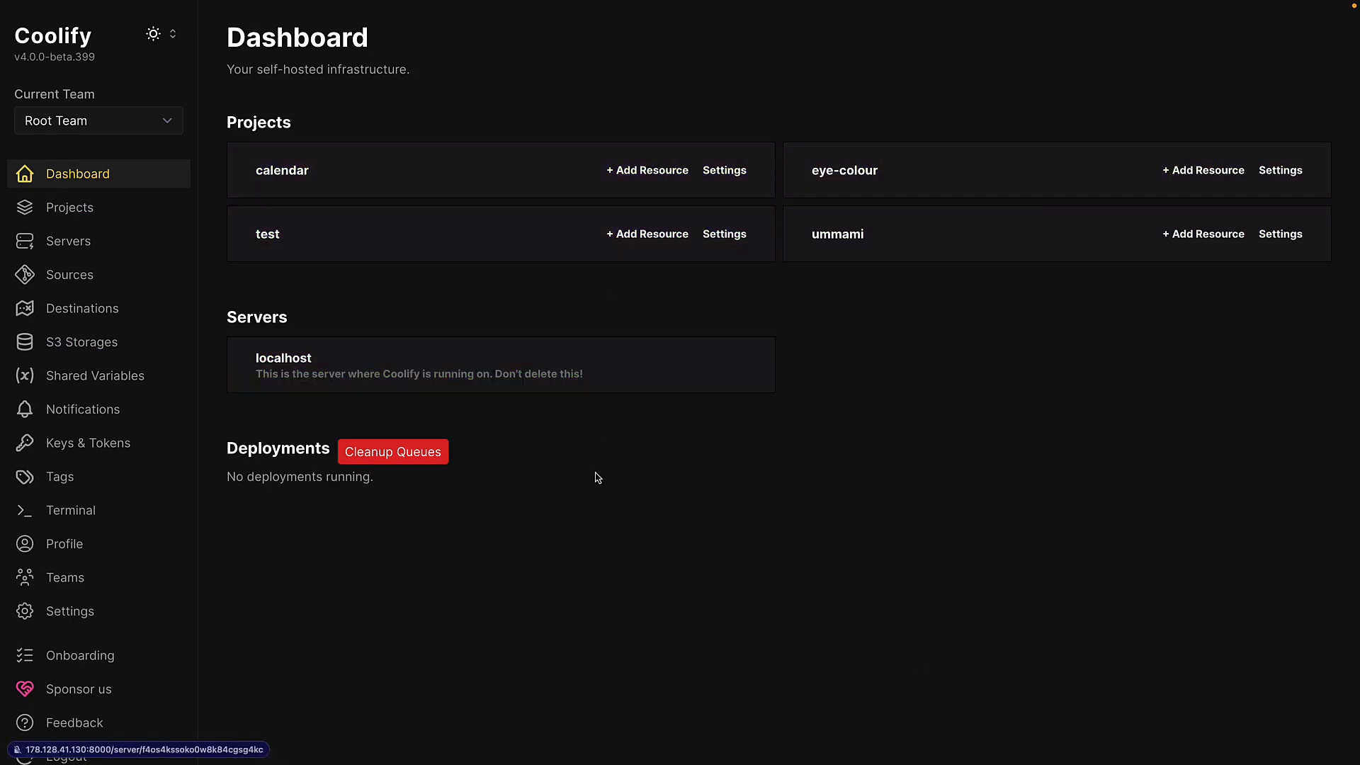
mouse_move(480, 469)
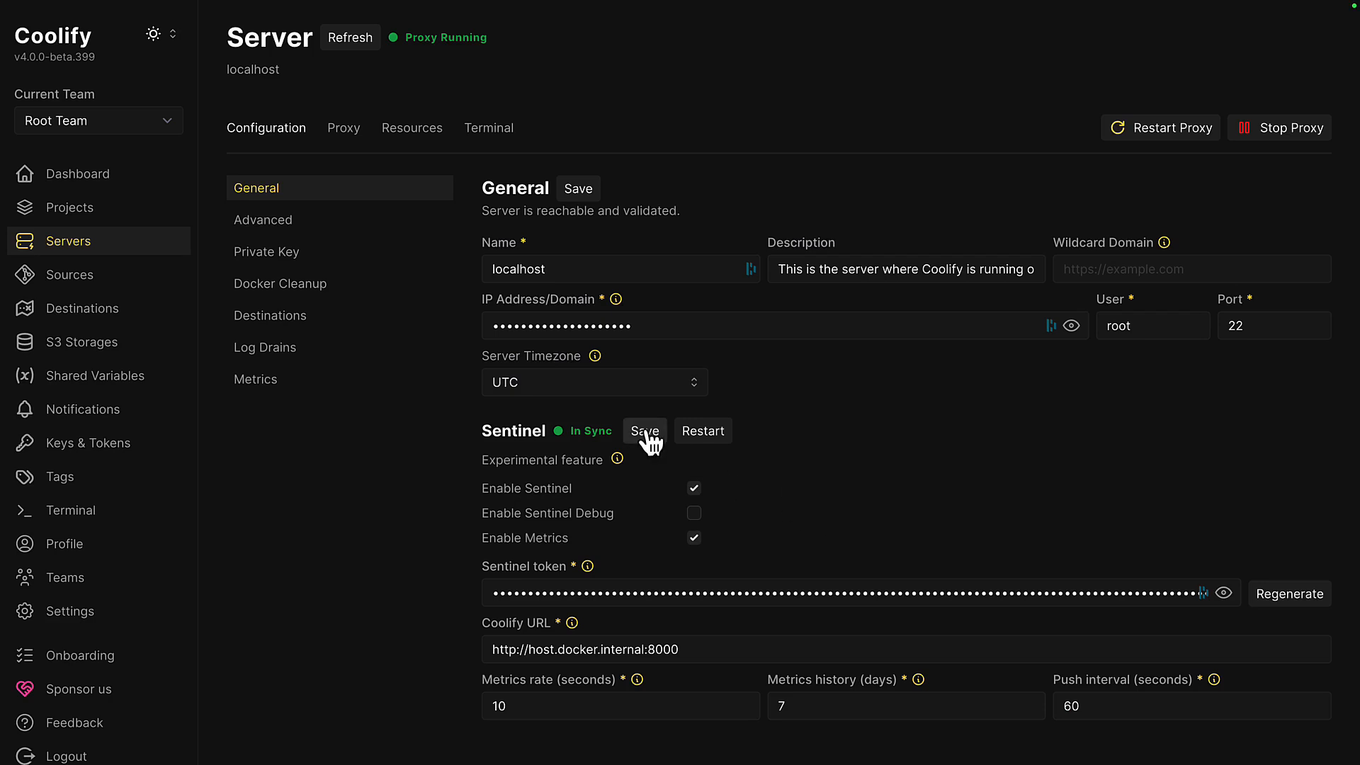
mouse_move(685, 202)
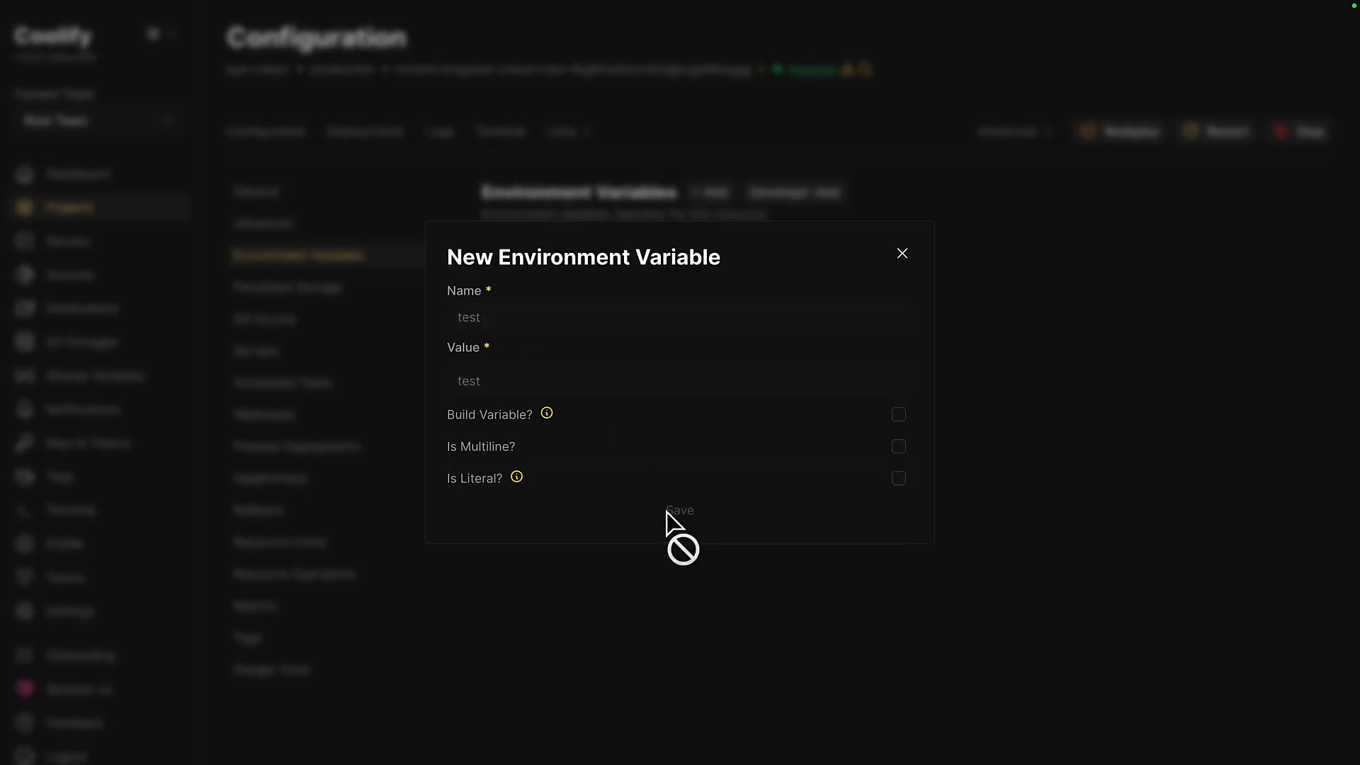
Save the test environment variable on eye-colour, then confirm its permanent deletion
click(679, 510)
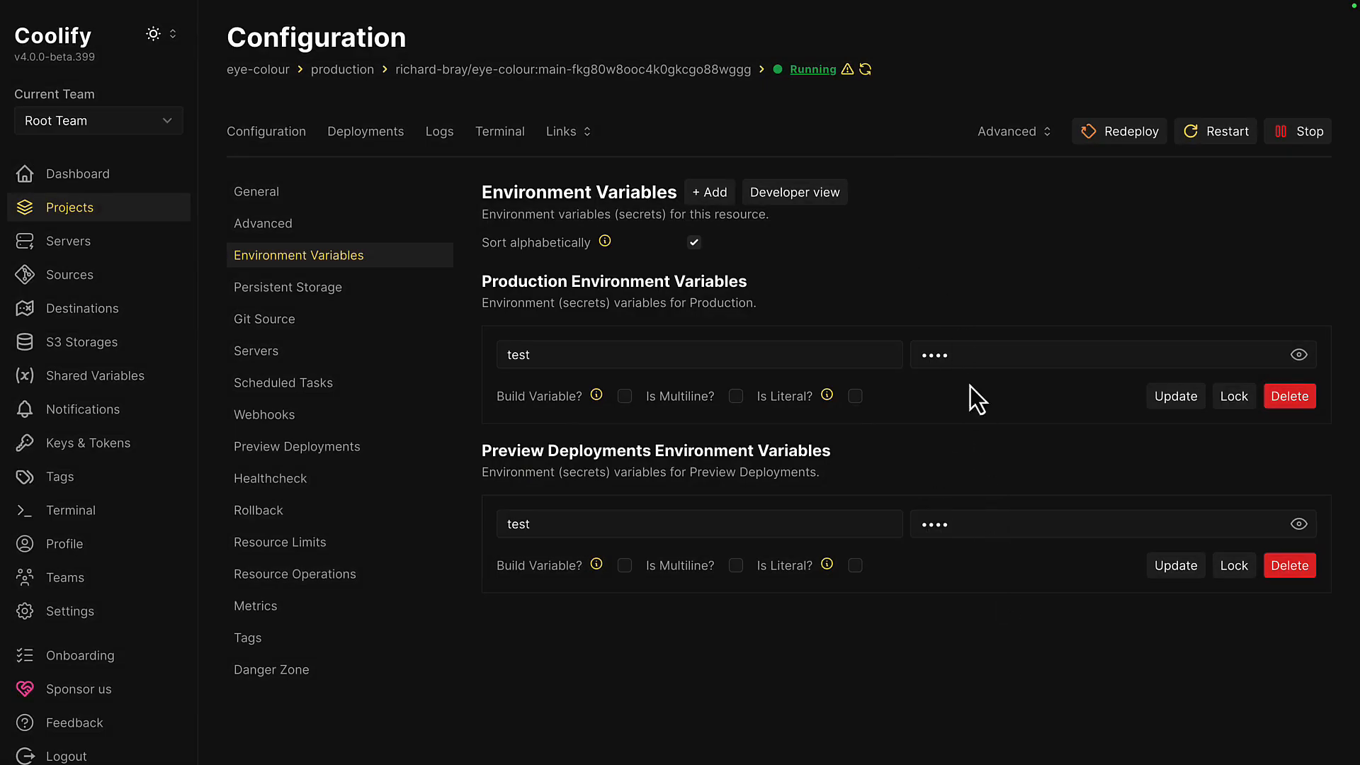
click(1289, 397)
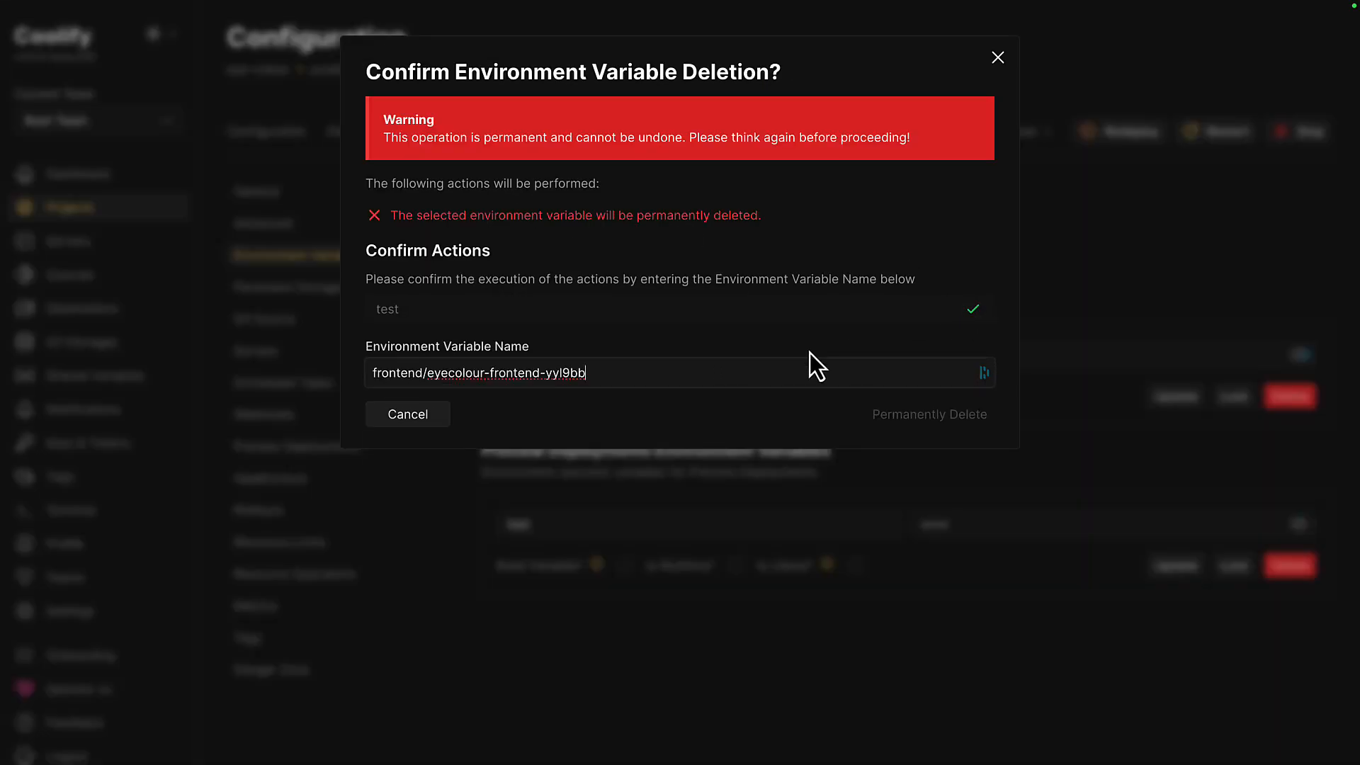
click(407, 413)
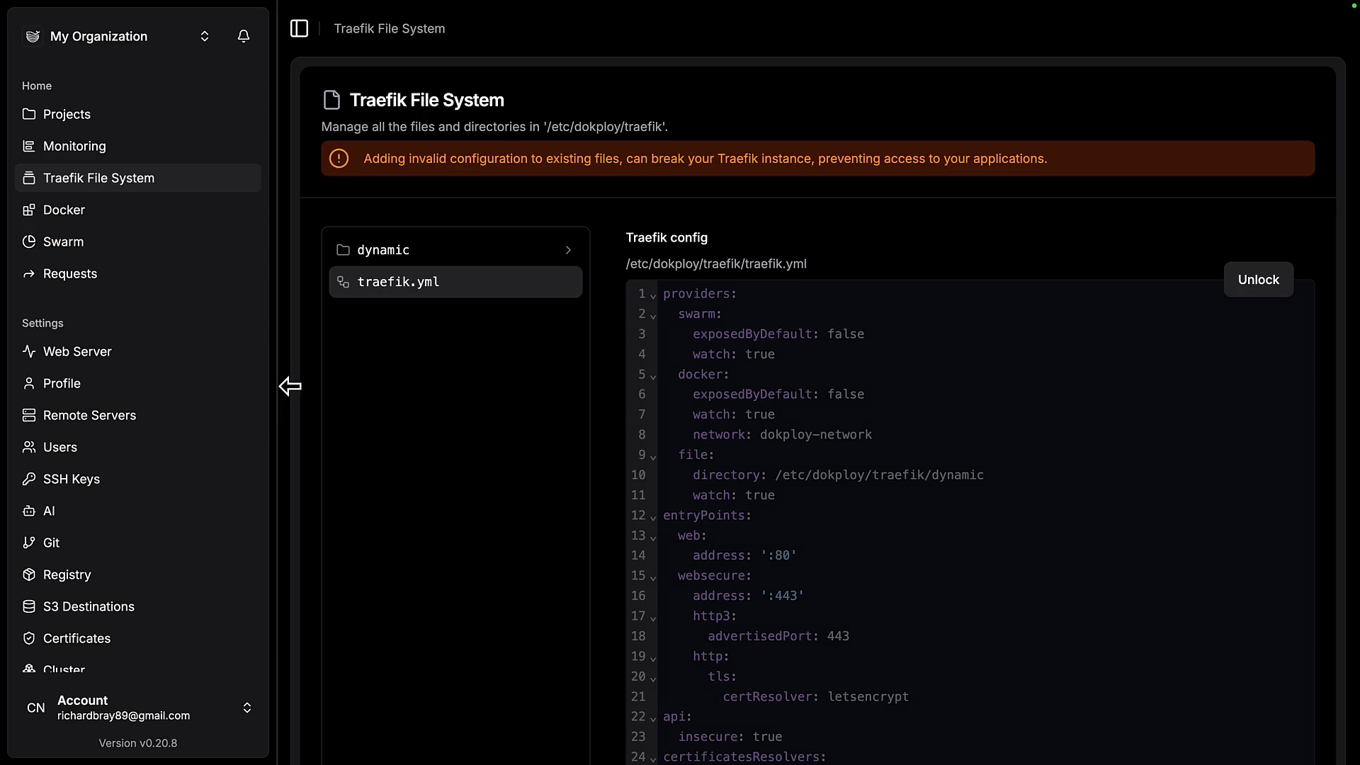
mouse_move(244, 201)
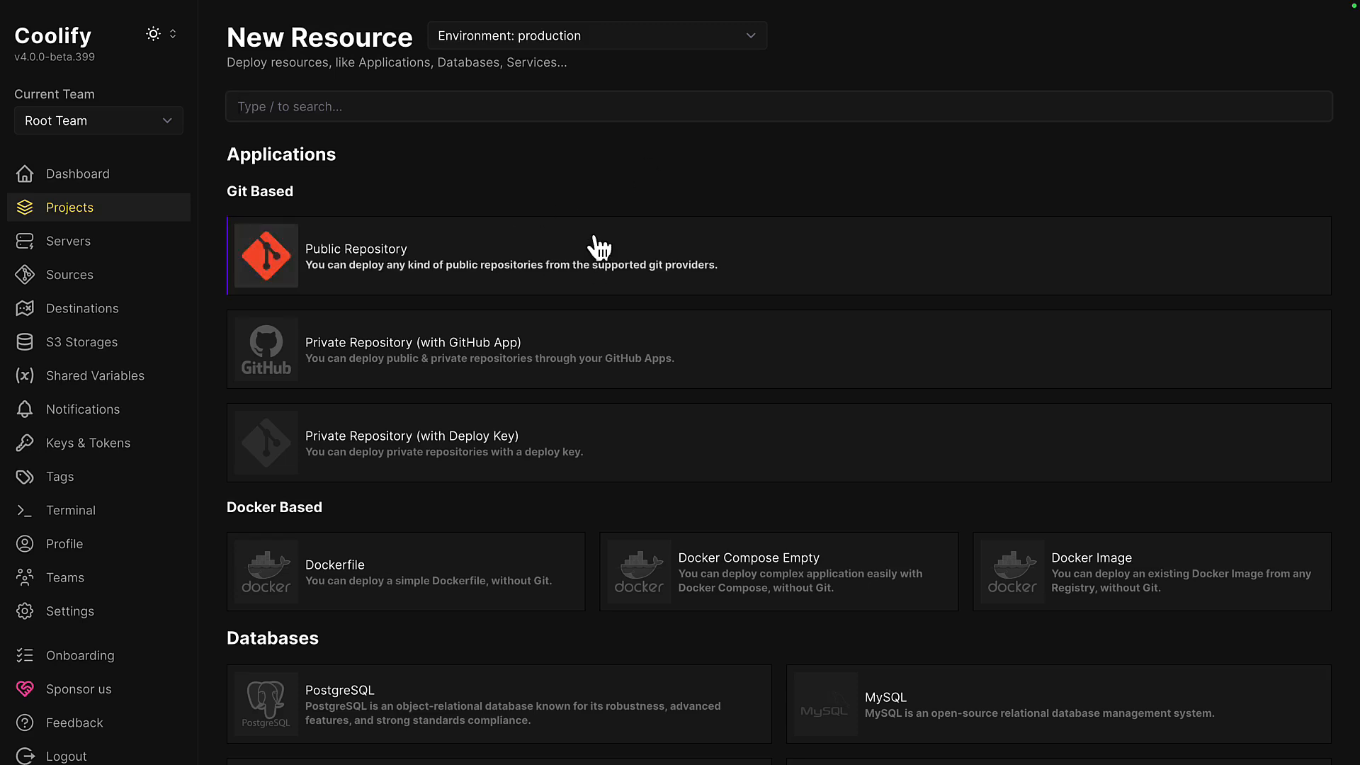
mouse_move(683, 476)
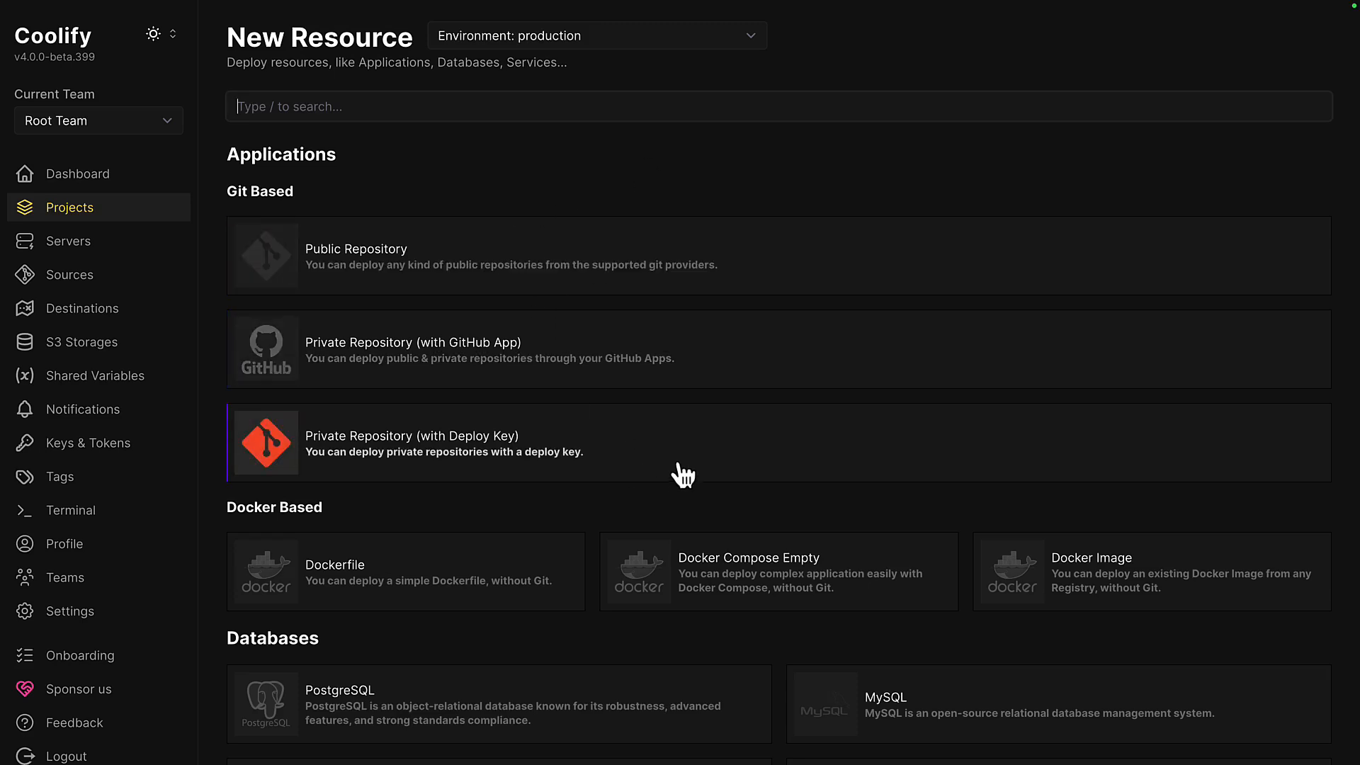
mouse_move(687, 359)
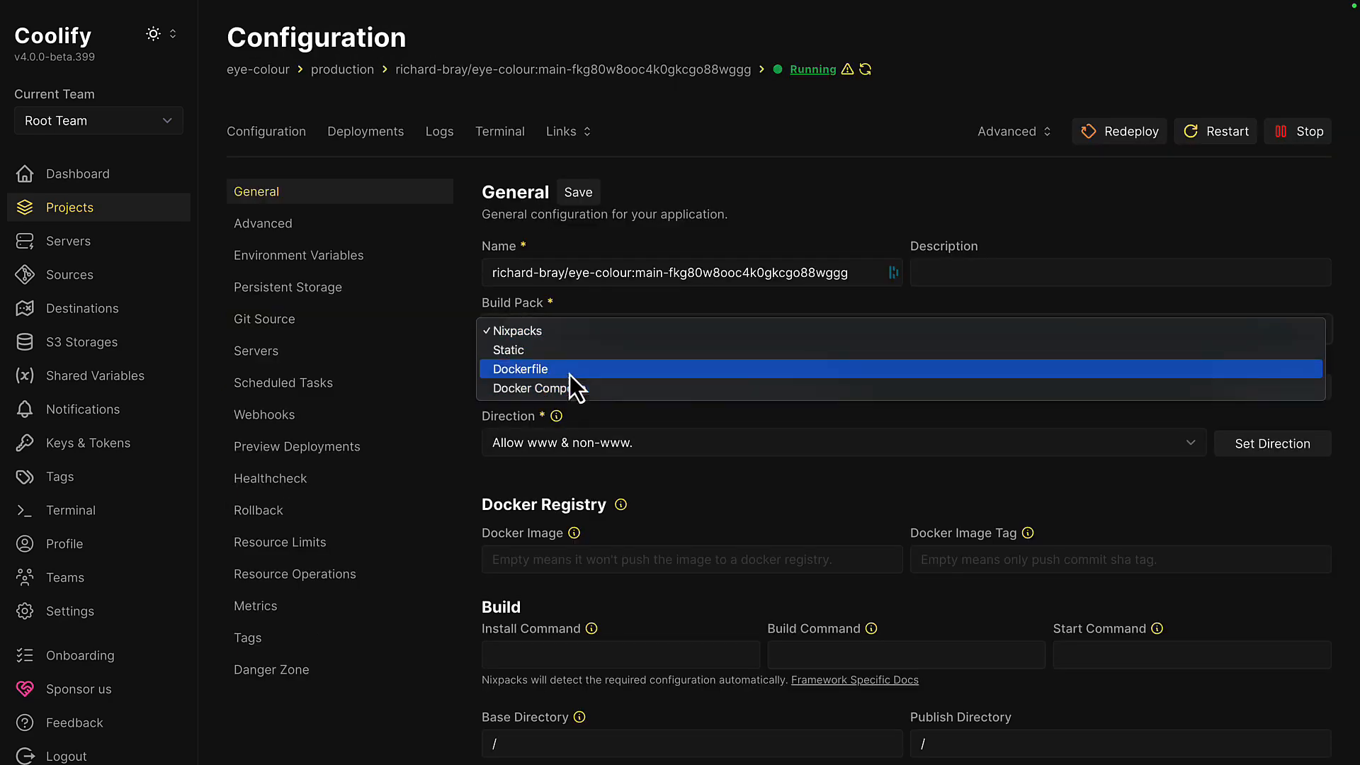
mouse_move(556, 354)
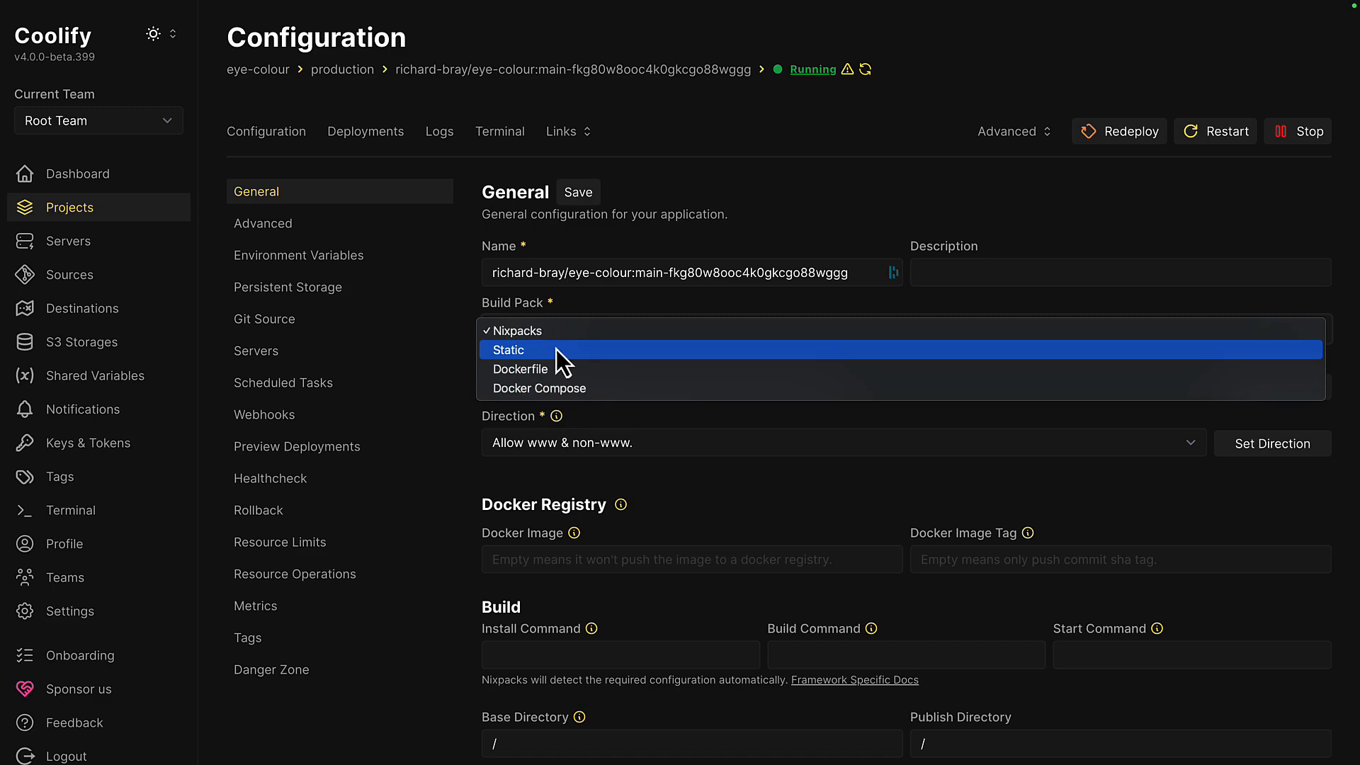
View the Nixpacks Node provider documentation from the Build Pack's framework docs link
click(854, 679)
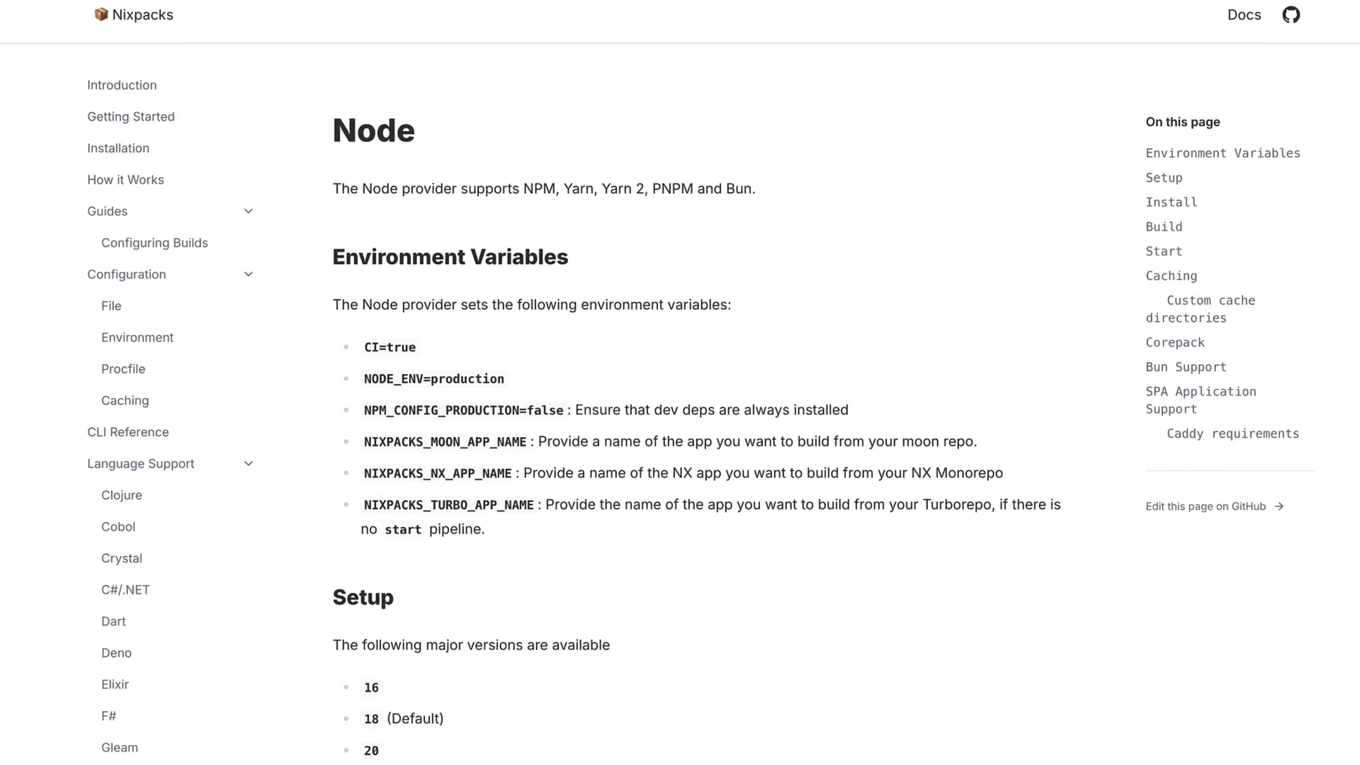
scroll(down, 3)
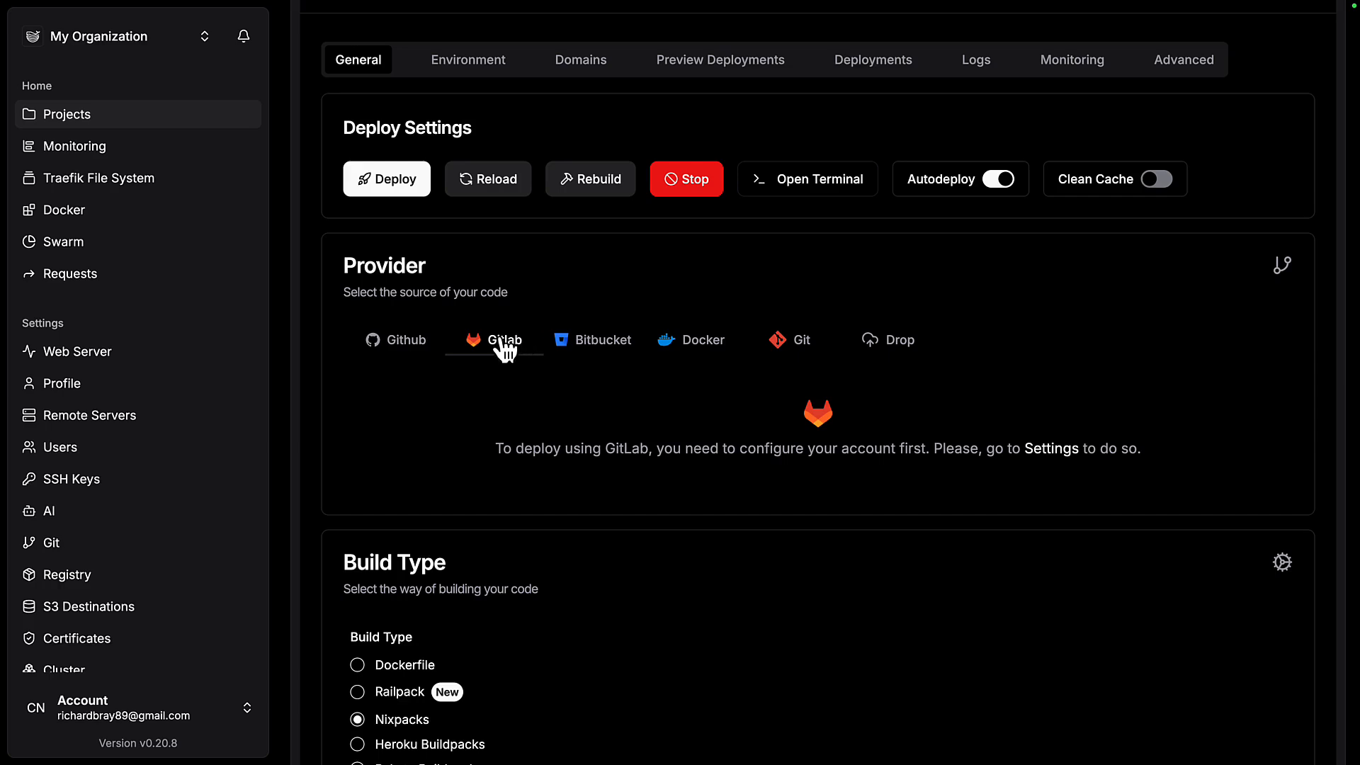
Review Dokploy's Bitbucket and zip-upload providers and the Build Type options
click(594, 339)
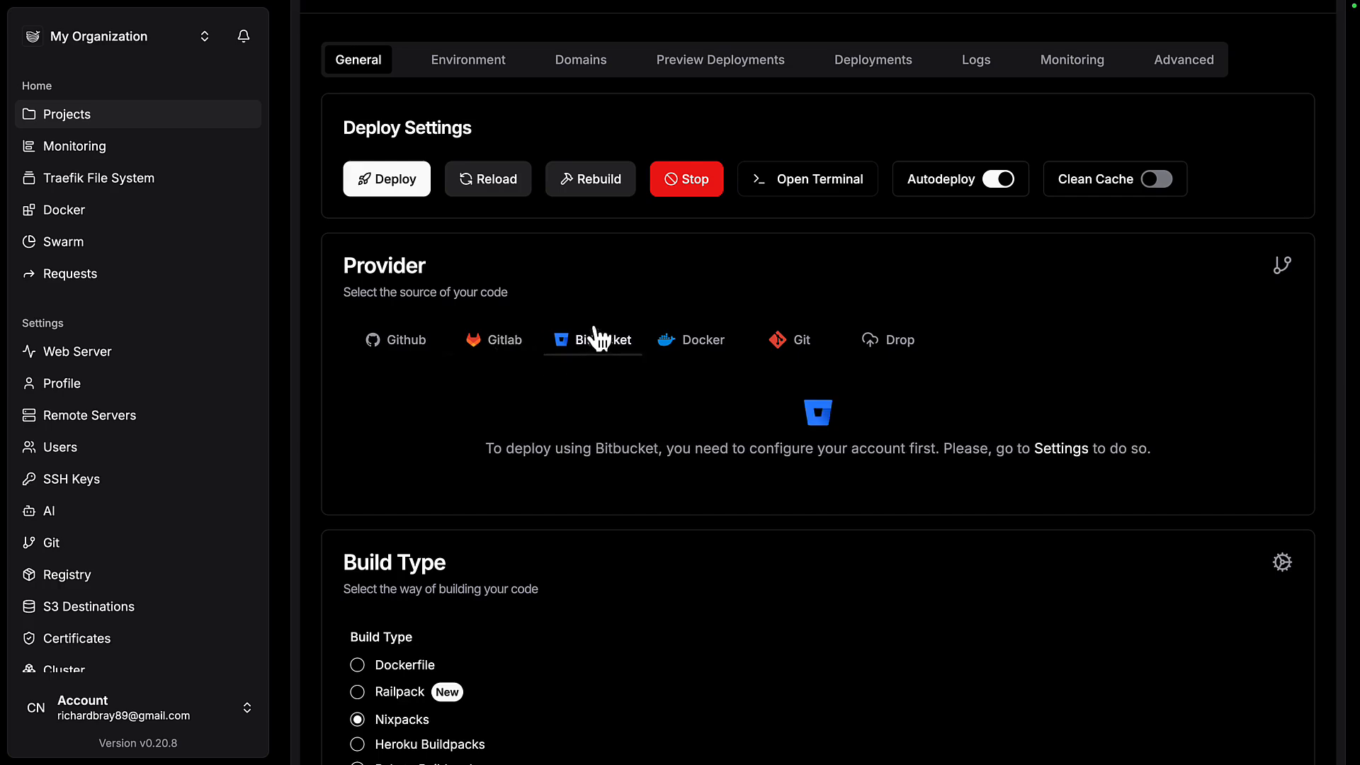
click(900, 338)
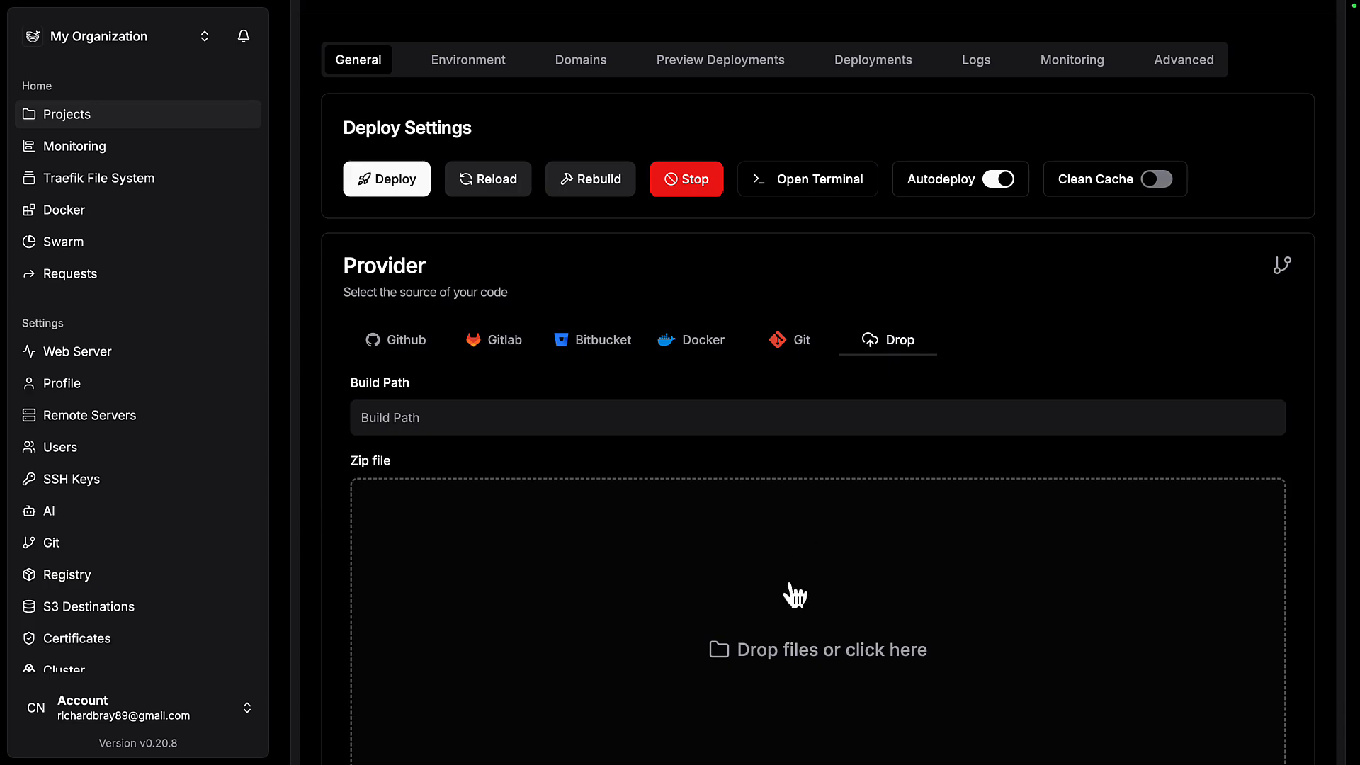
scroll(down, 3)
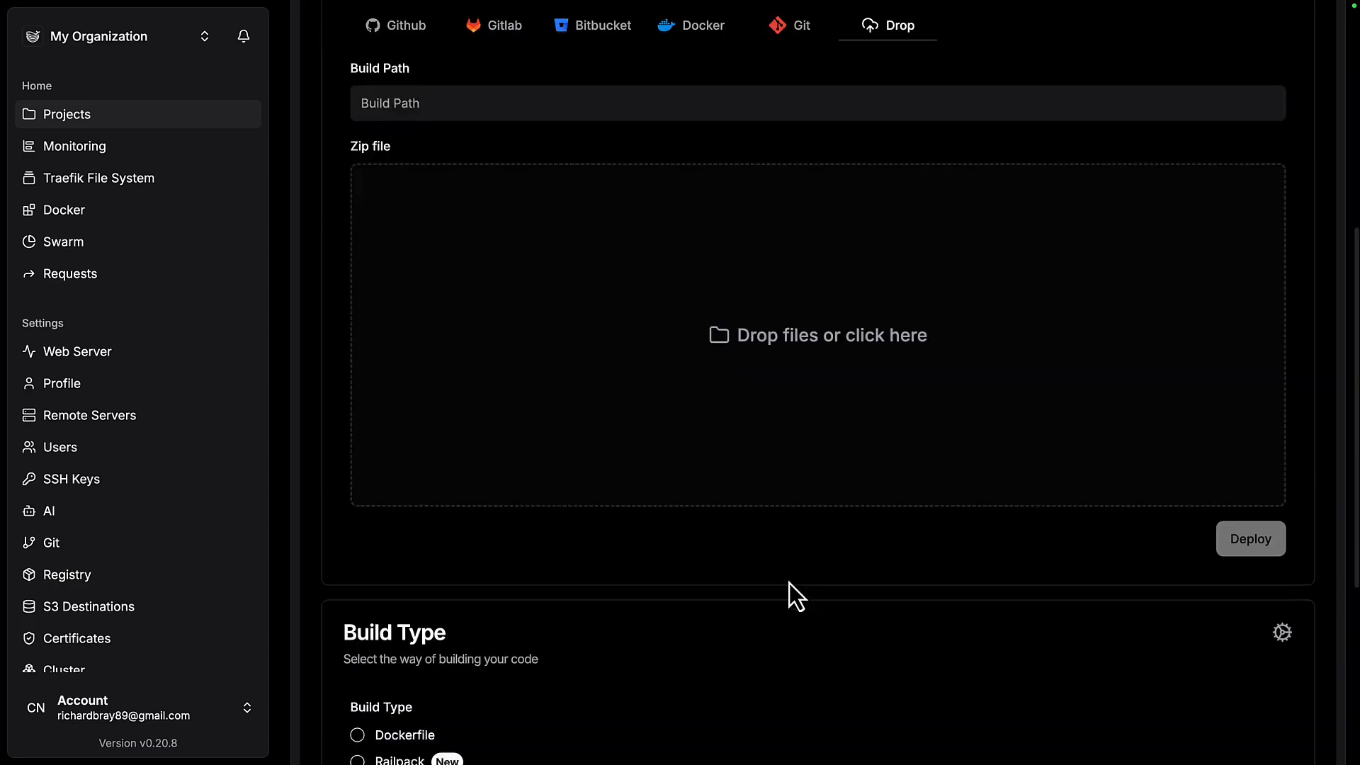
scroll(down, 3)
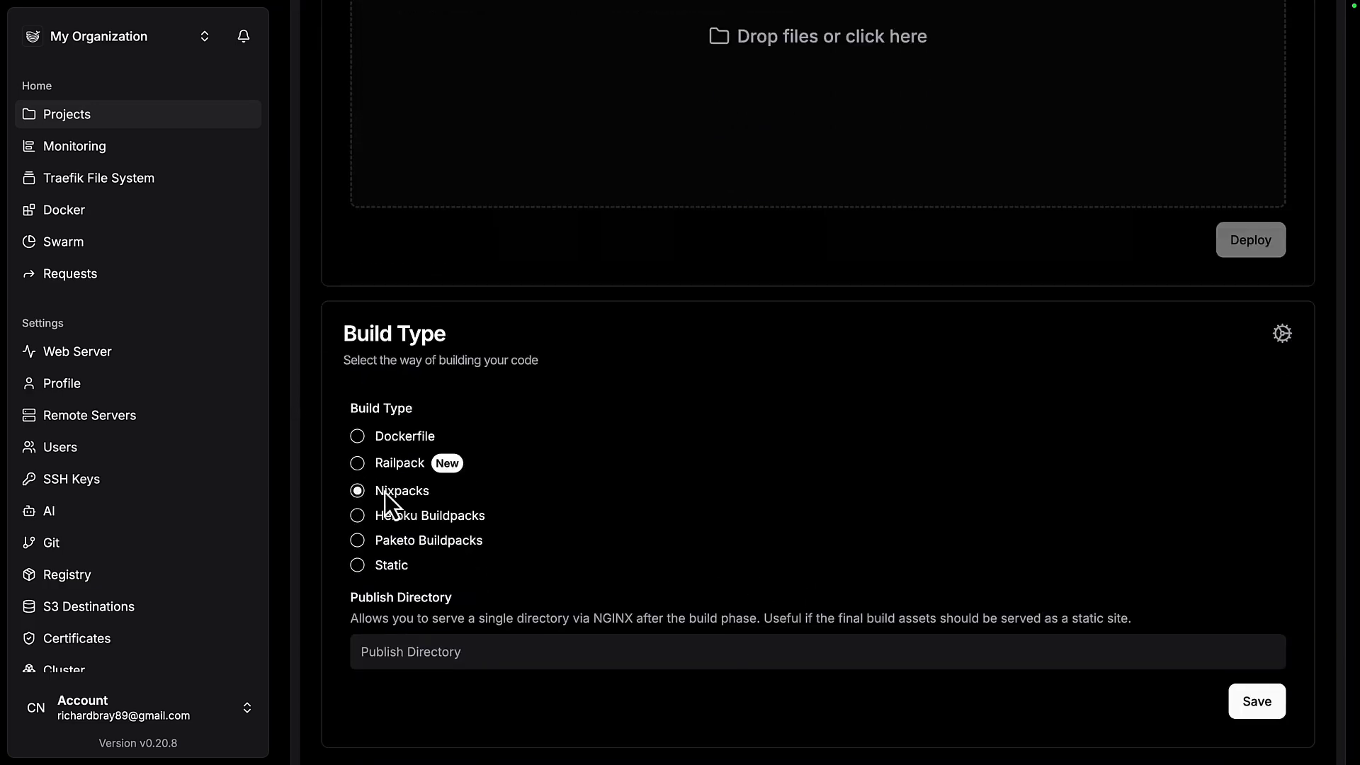
mouse_move(438, 529)
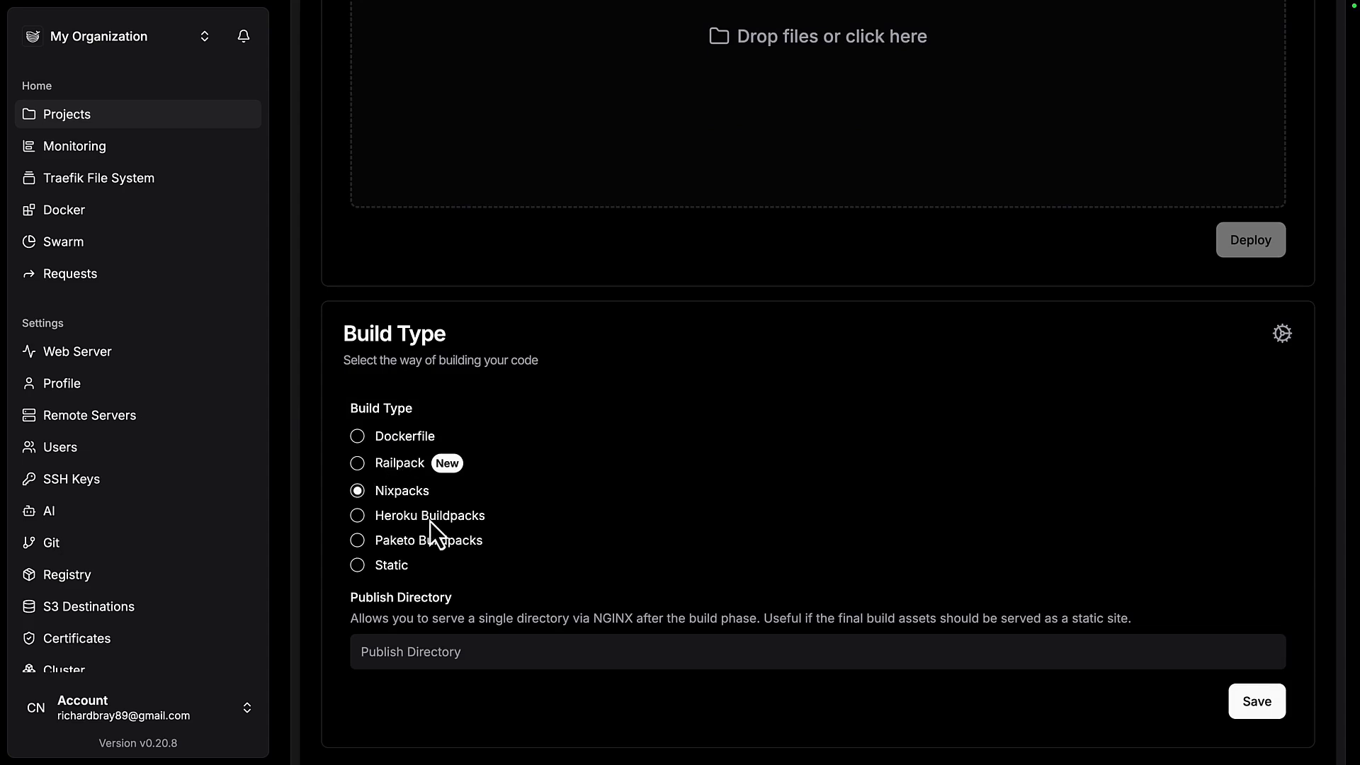
mouse_move(500, 556)
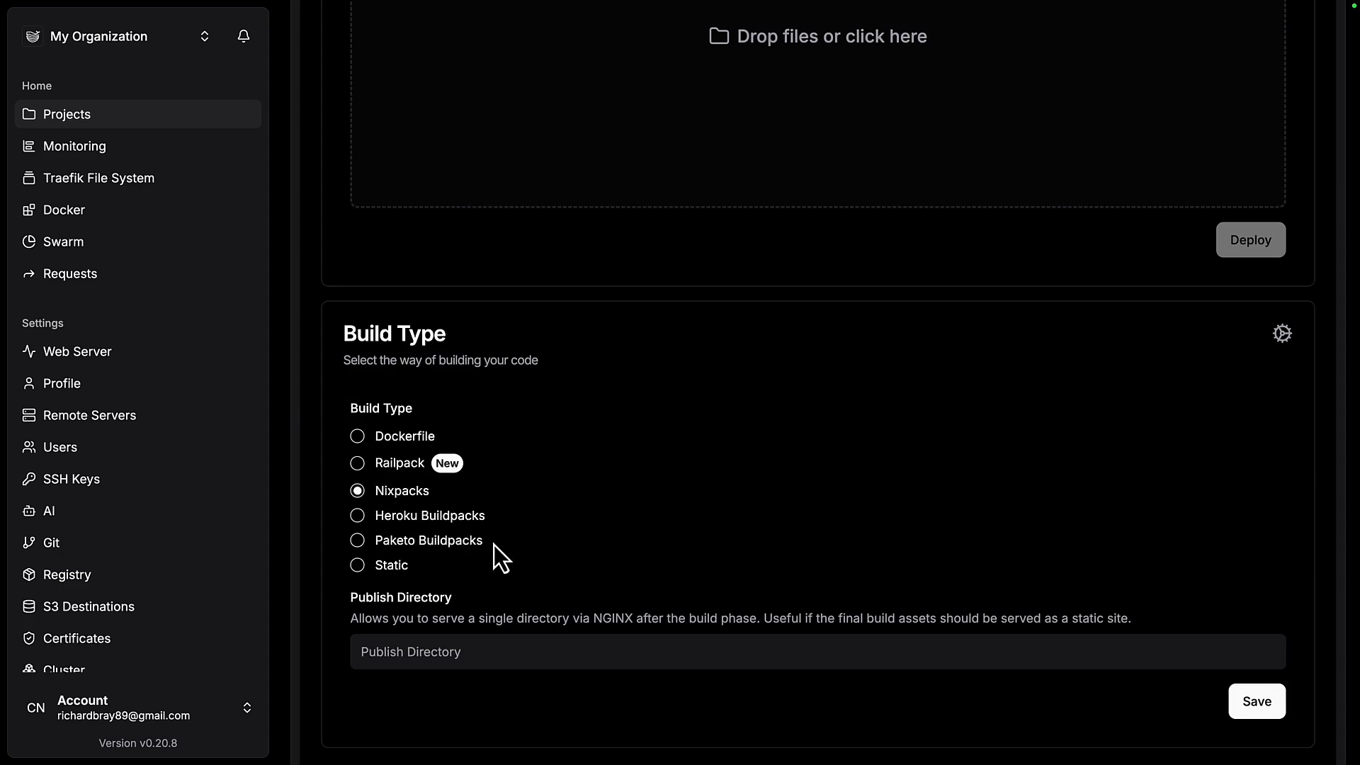
Show Dokploy's Monitoring charts for CPU, memory, disk and block I/O
click(72, 146)
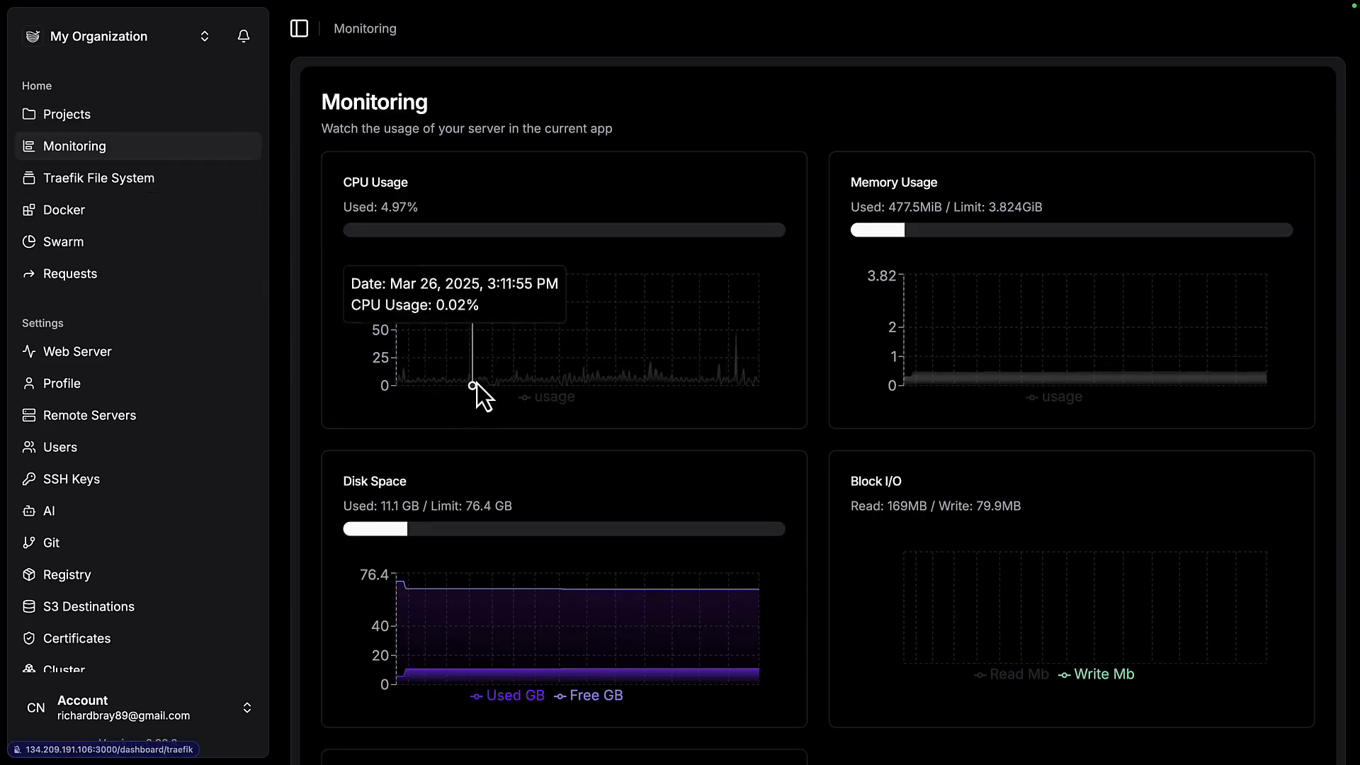
mouse_move(855, 395)
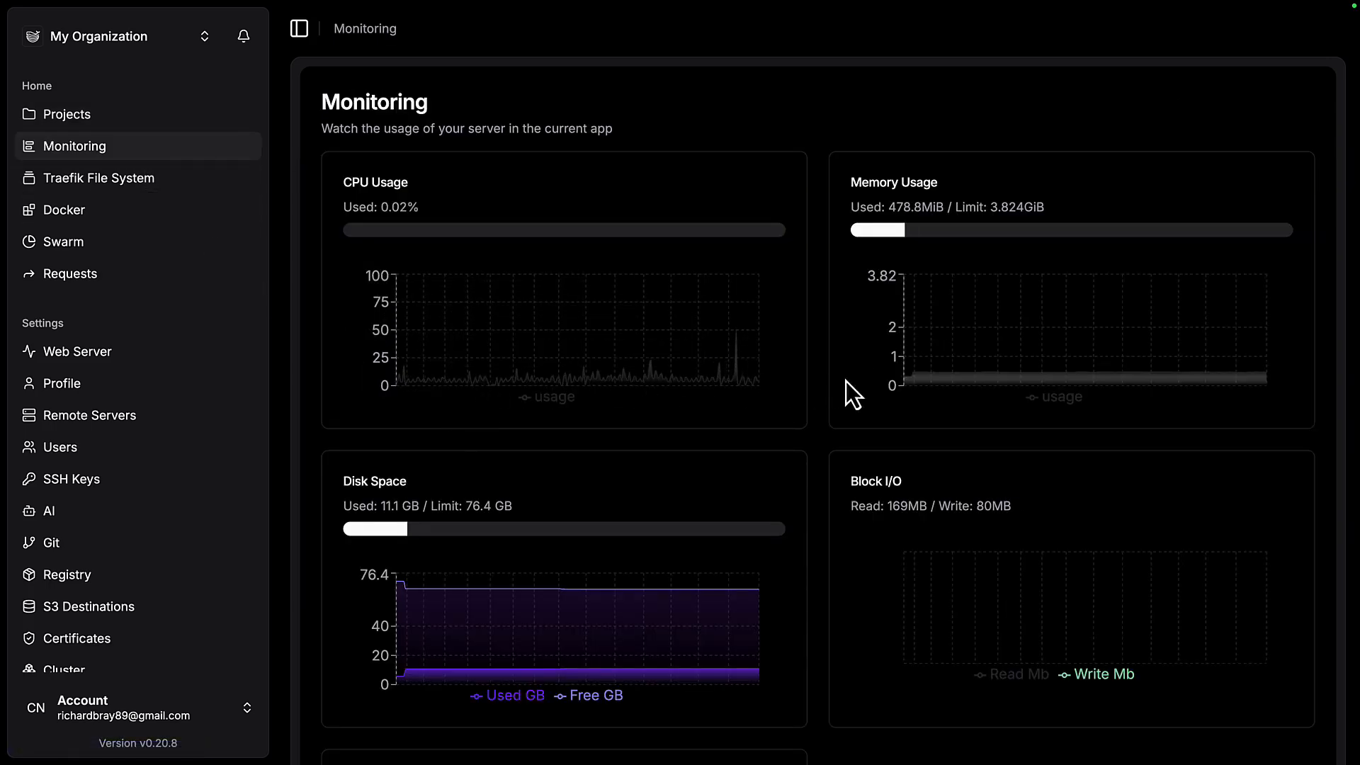
click(66, 113)
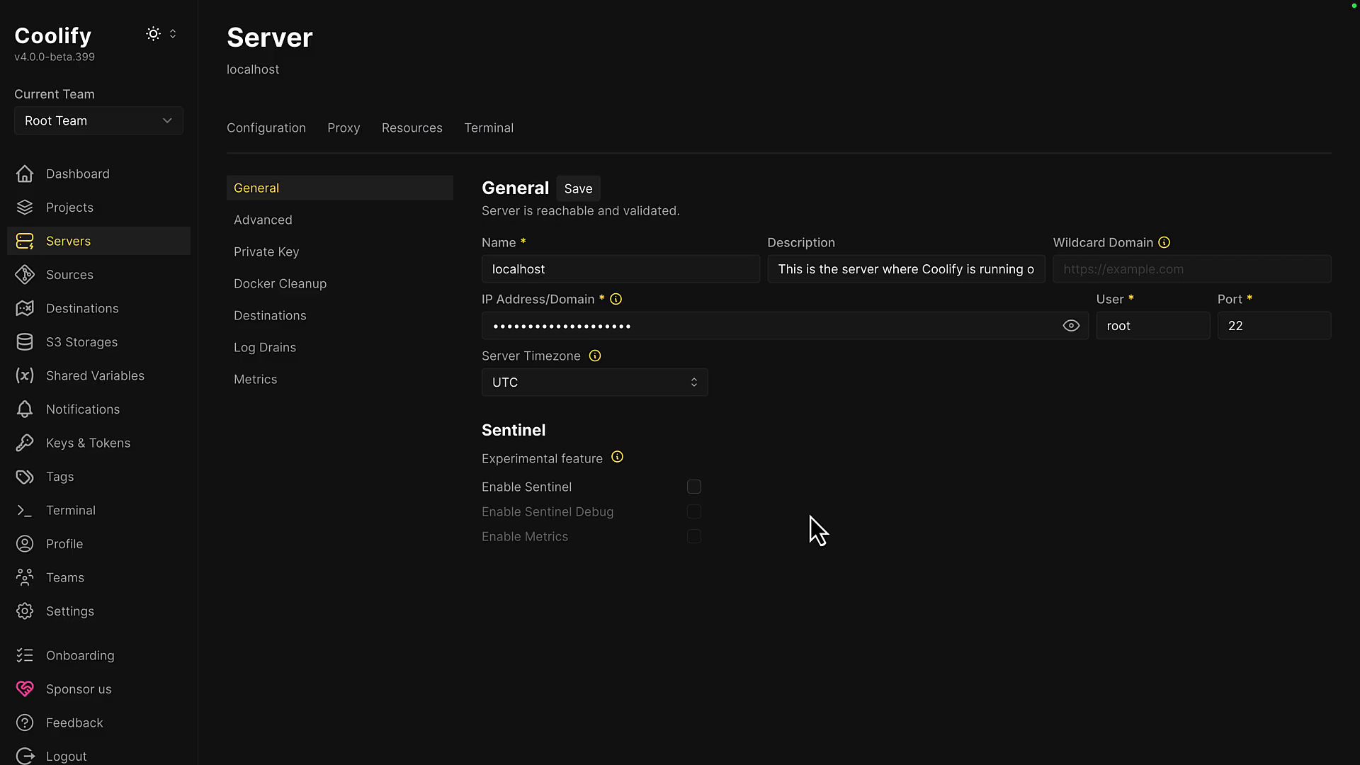
Enable Sentinel monitoring for Coolify's localhost server
click(693, 486)
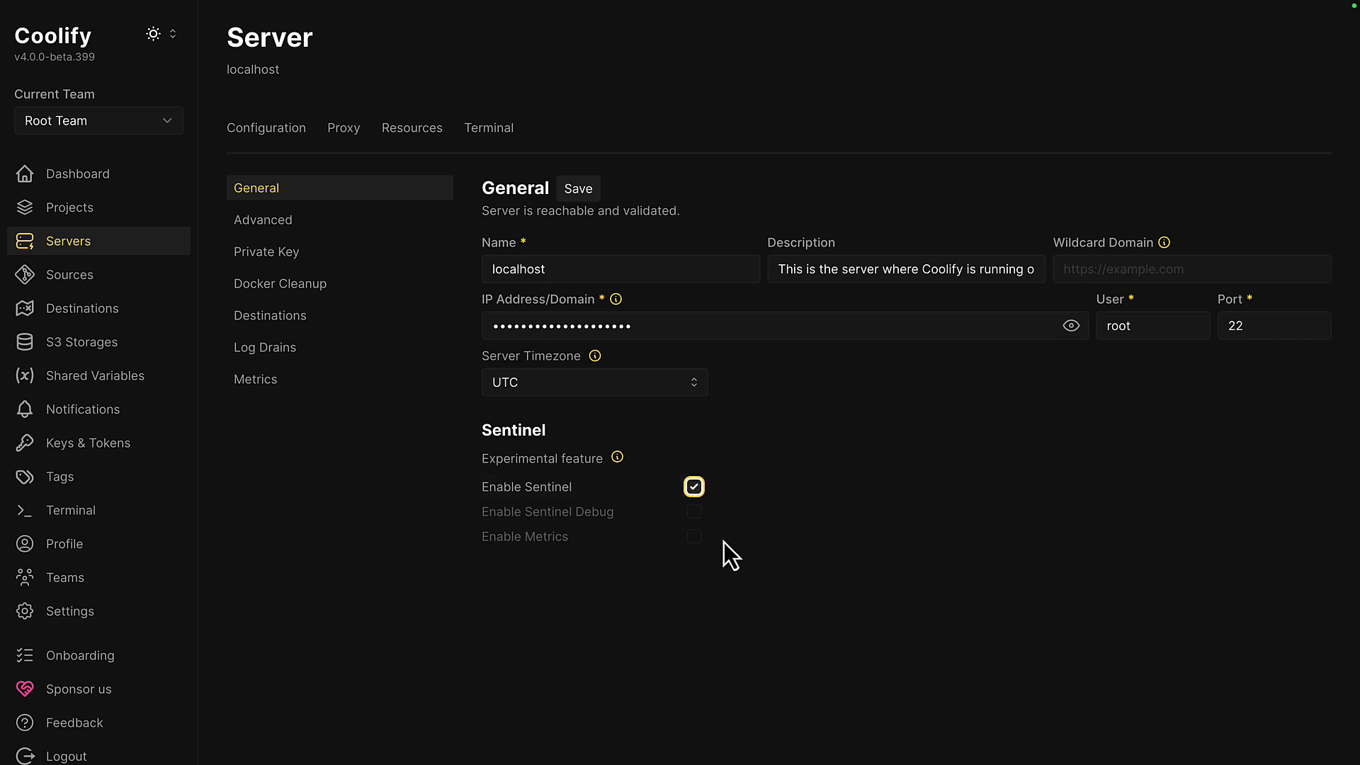
click(255, 378)
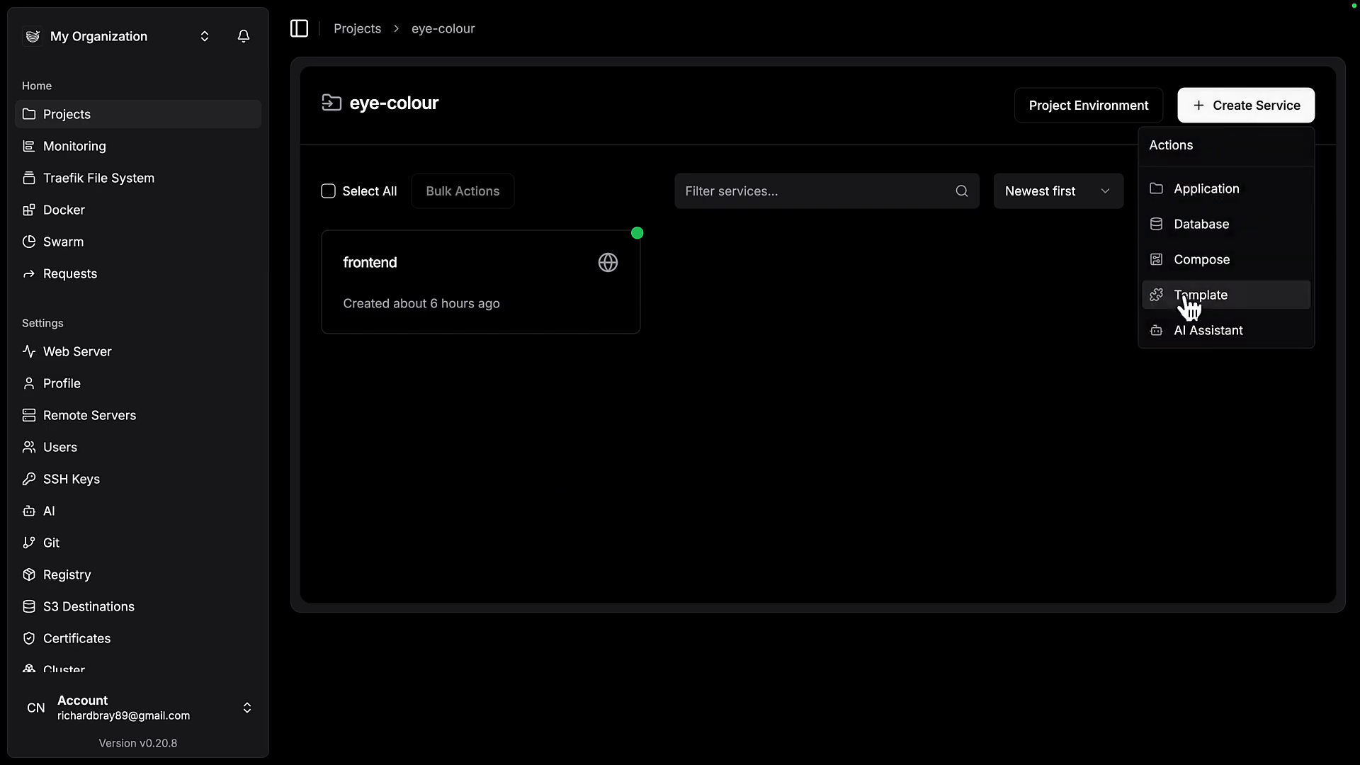
Have the AI Assistant generate a Pi-hole personal ad blocker template and review its compose file
click(1207, 330)
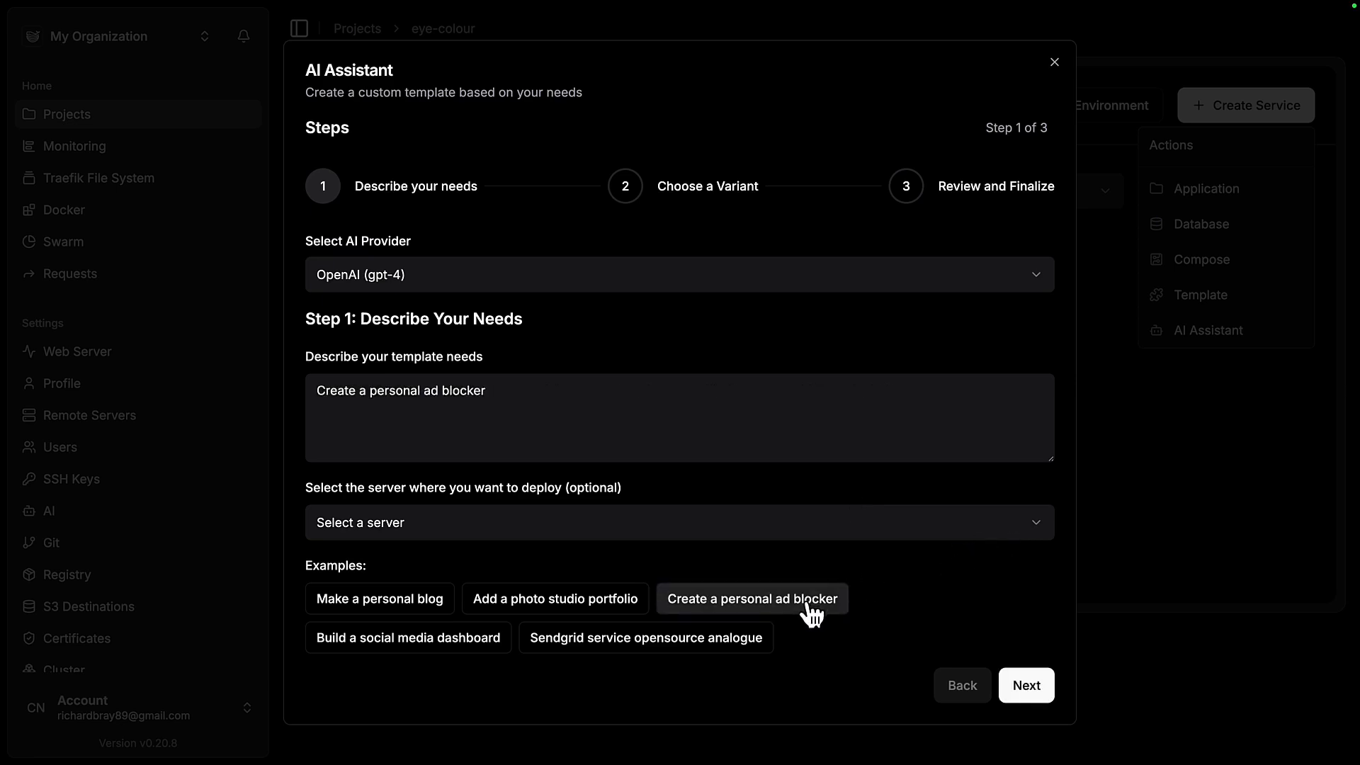
click(1026, 686)
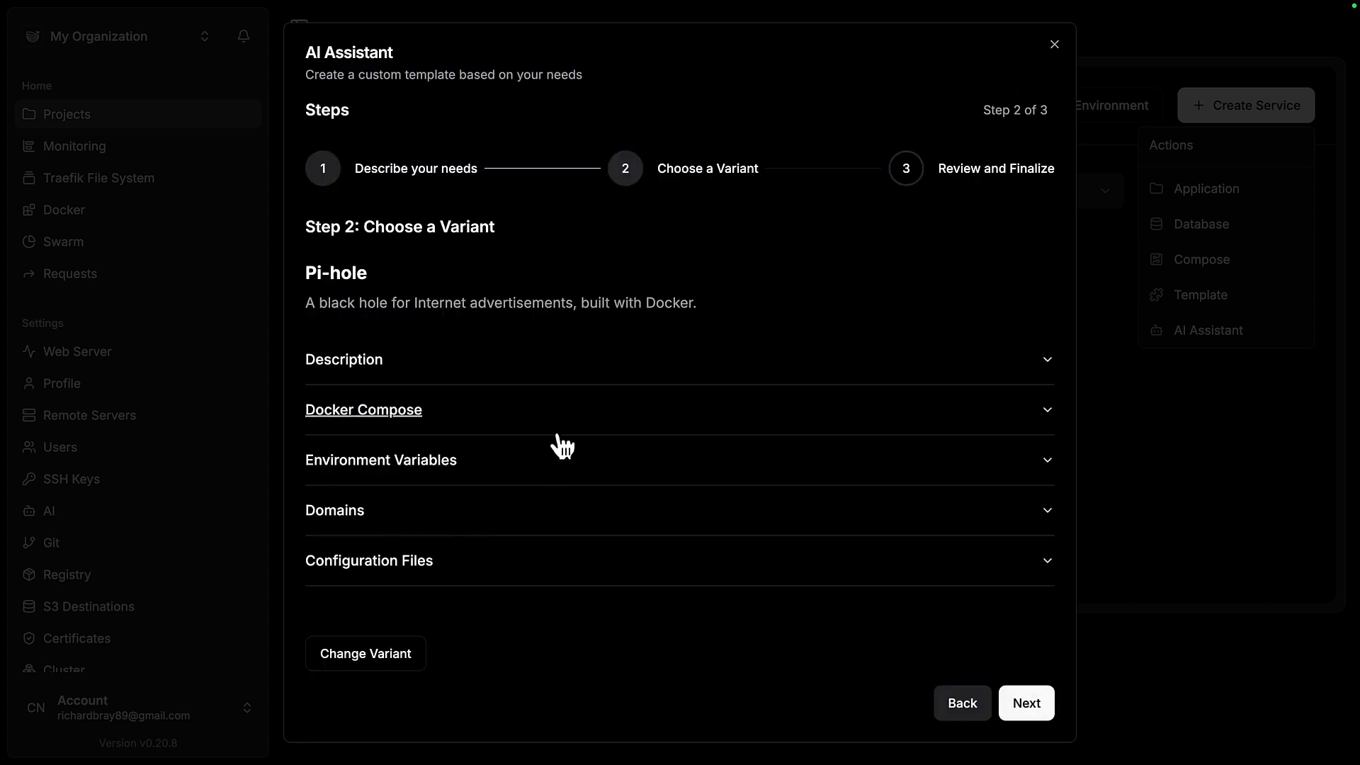
click(1026, 702)
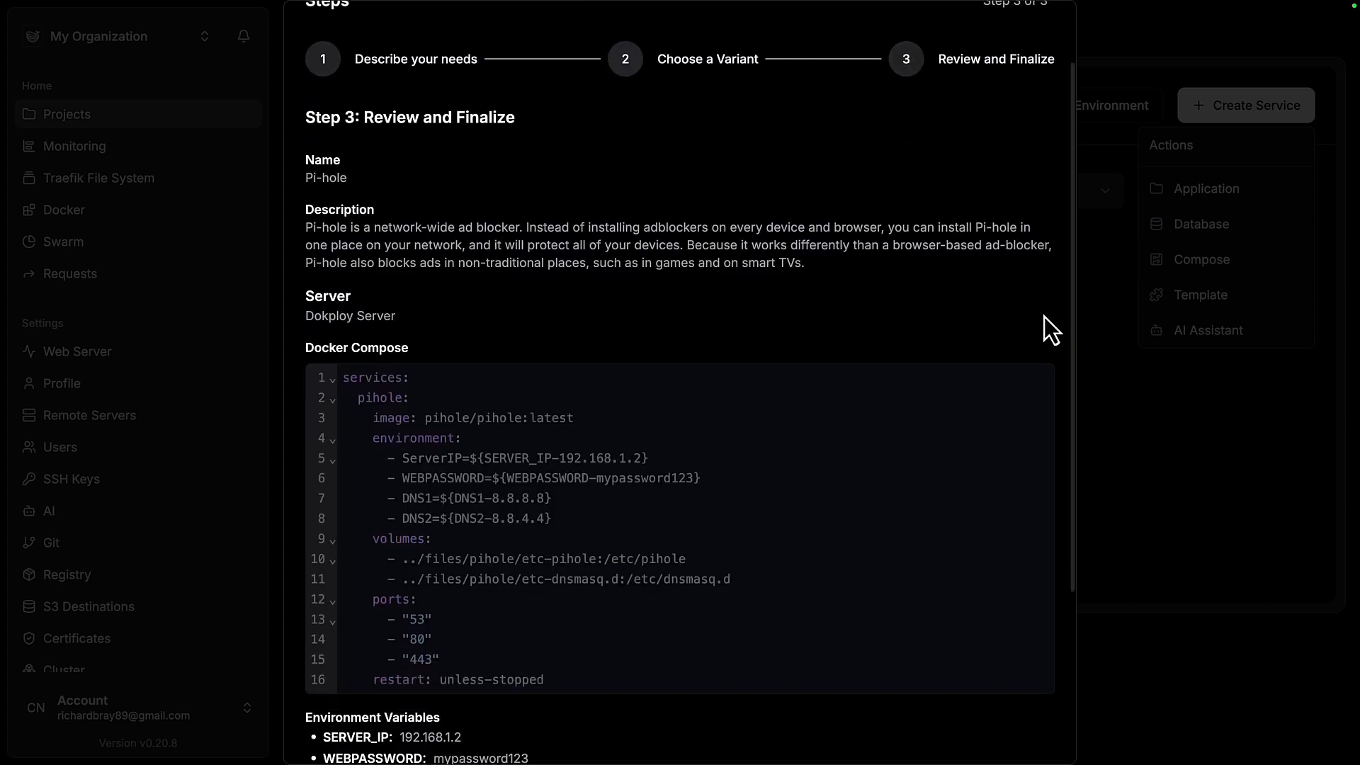
scroll(down, 3)
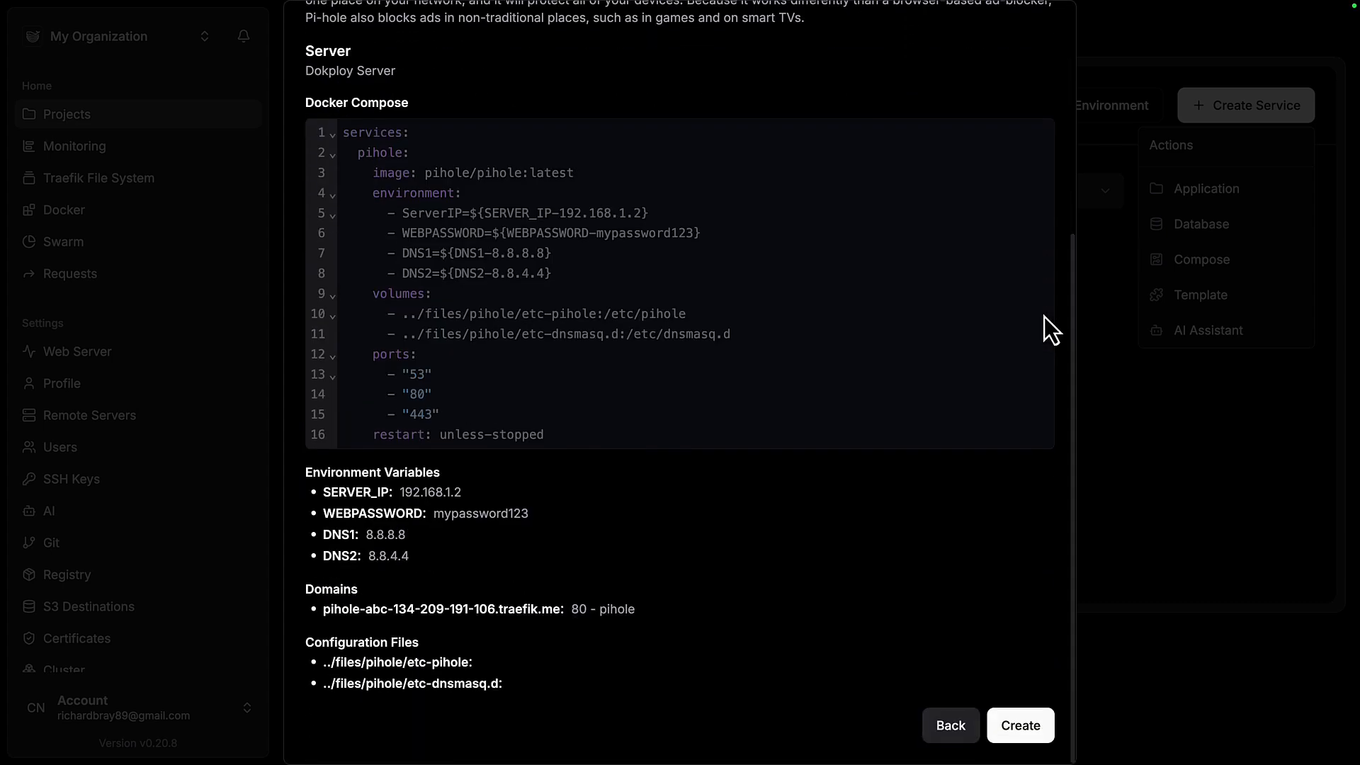